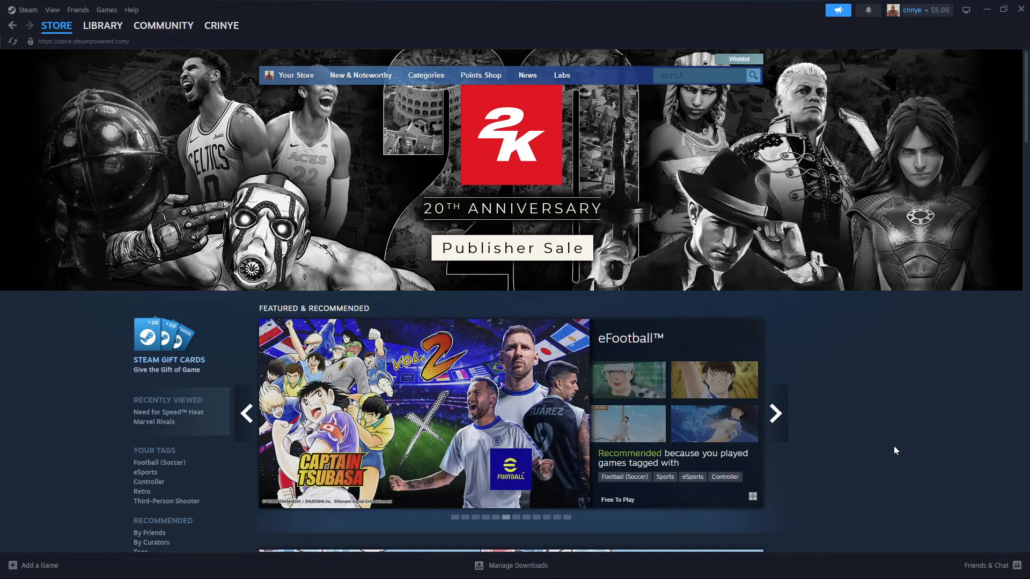
Step: Open the CRINYE account dropdown menu, closing and reopening it once
{"action": "left_click", "coordinate": [221, 25]}
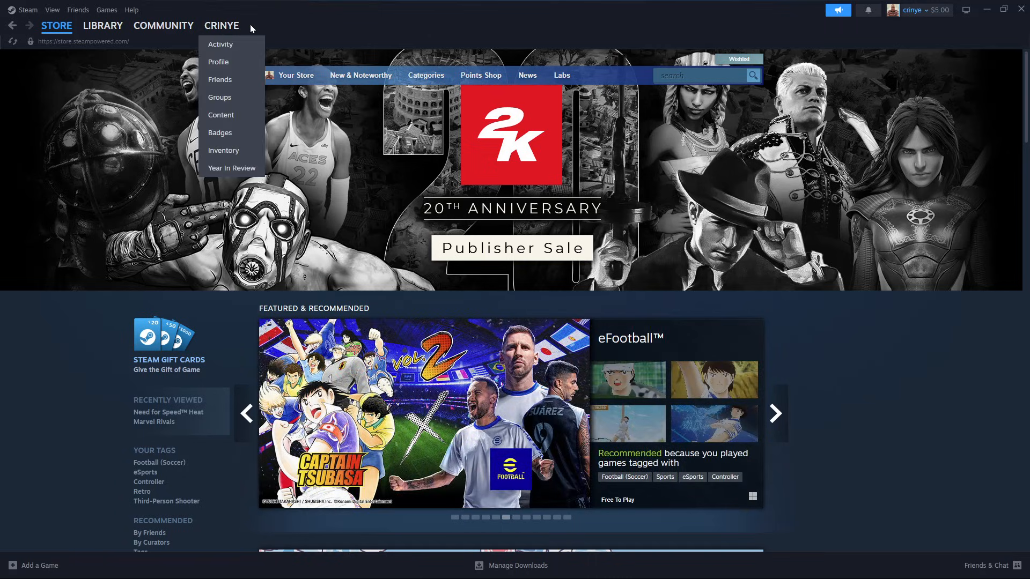
{"action": "left_click", "coordinate": [216, 33]}
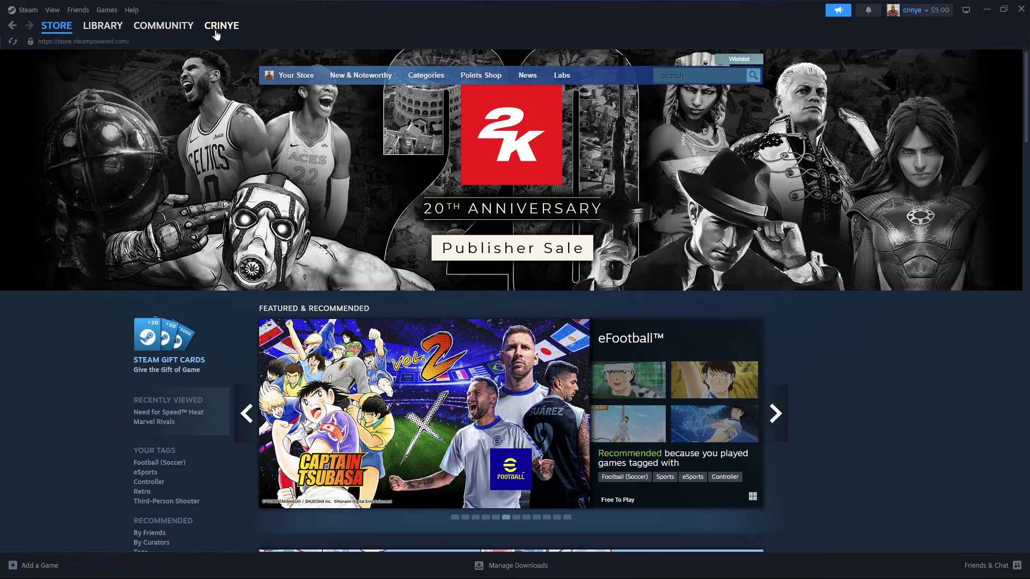
{"action": "left_click", "coordinate": [221, 25]}
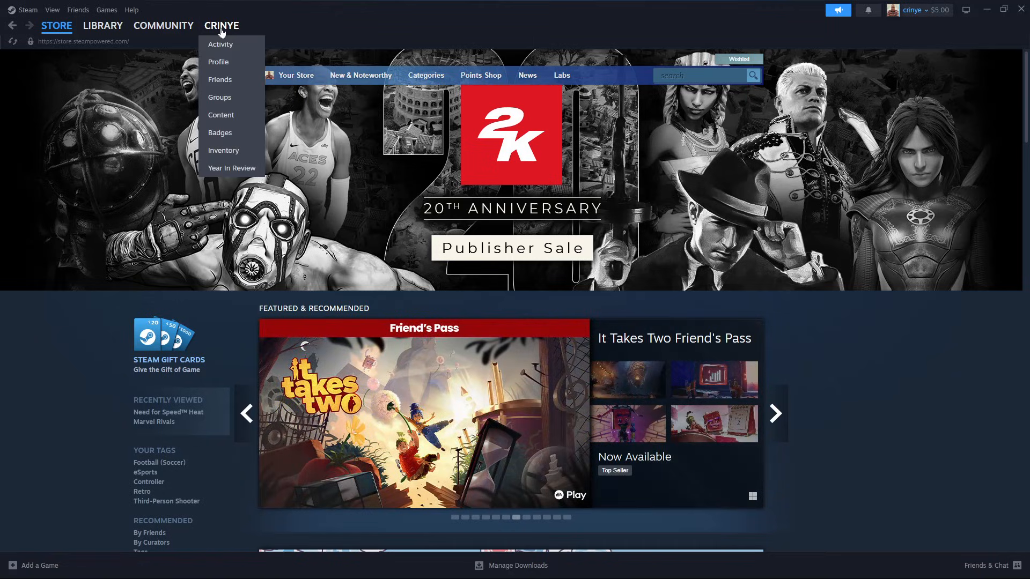
{"action": "mouse_move", "coordinate": [220, 79]}
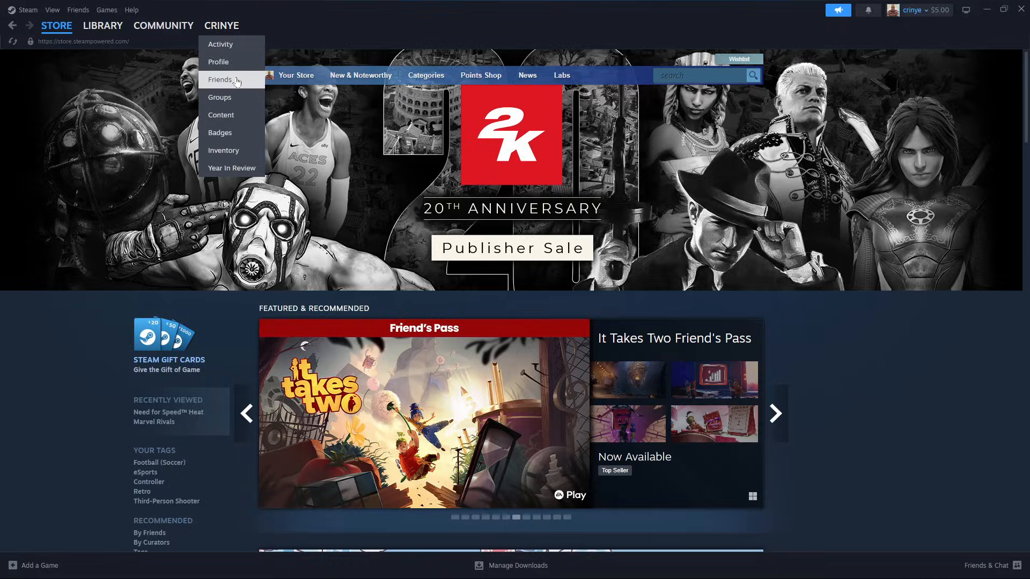
Step: Pick Friends from the account dropdown to reach the profile's Friends page
{"action": "left_click", "coordinate": [220, 80]}
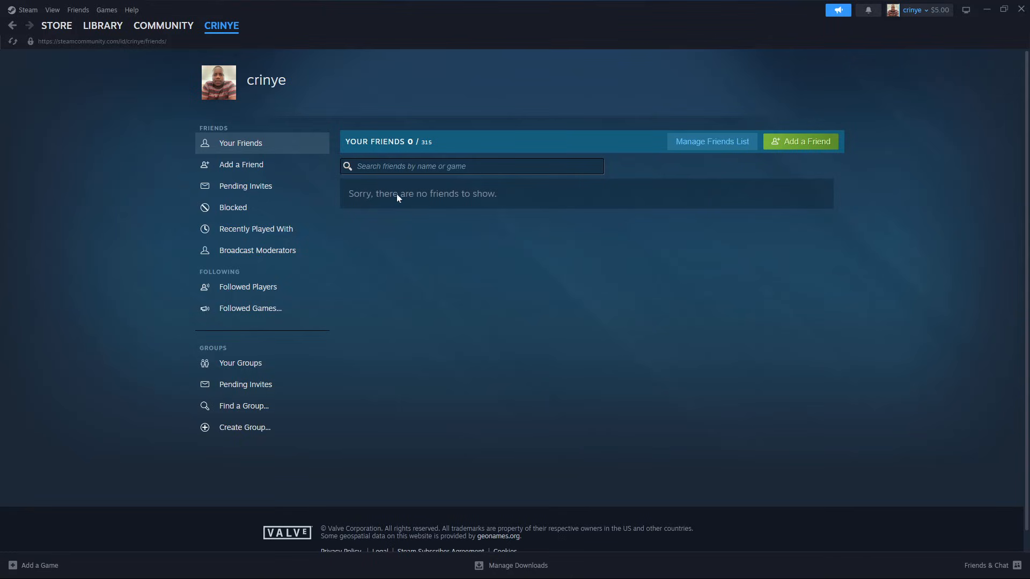
{"action": "mouse_move", "coordinate": [724, 306]}
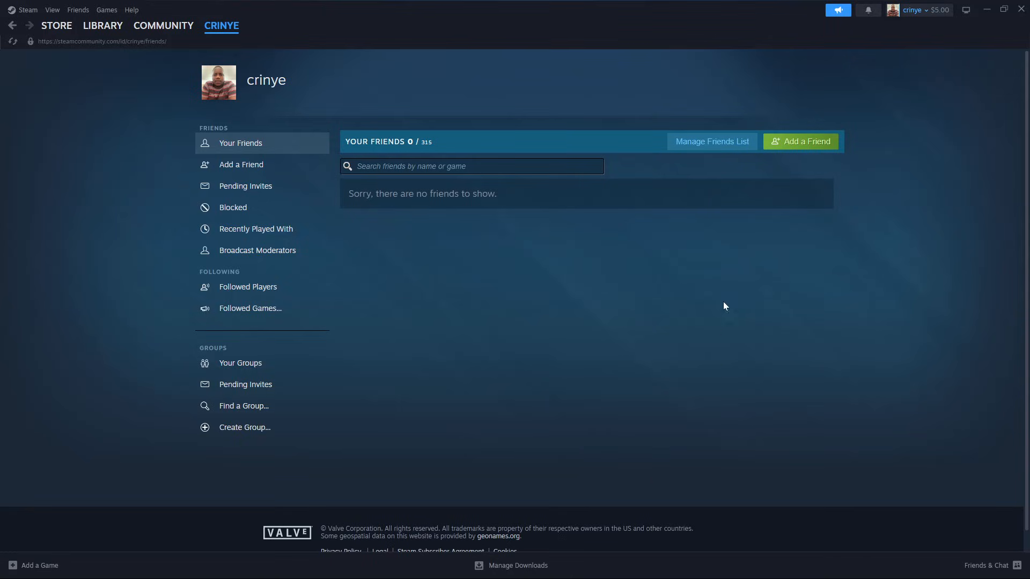
{"action": "mouse_move", "coordinate": [499, 360]}
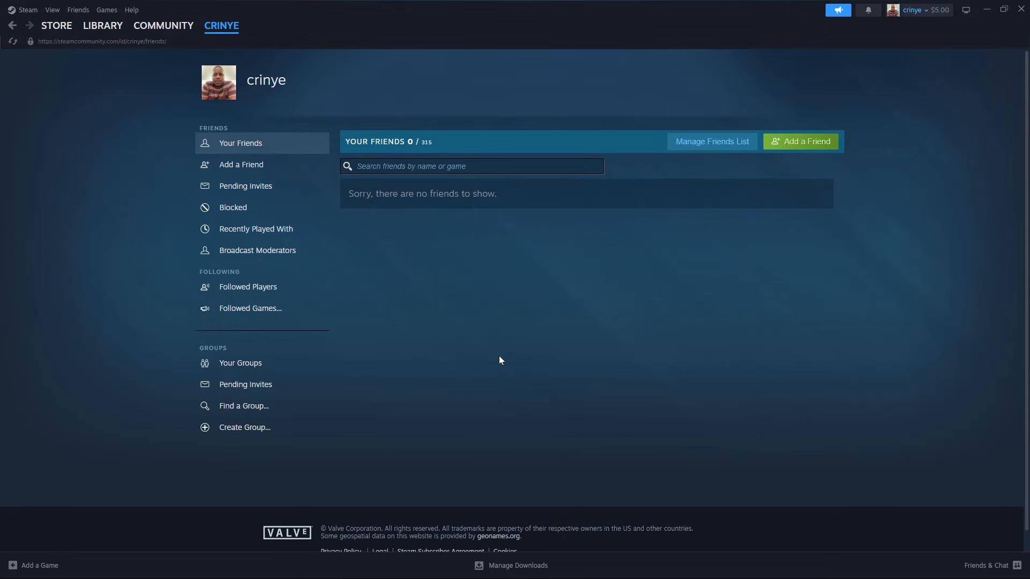
{"action": "mouse_move", "coordinate": [779, 181]}
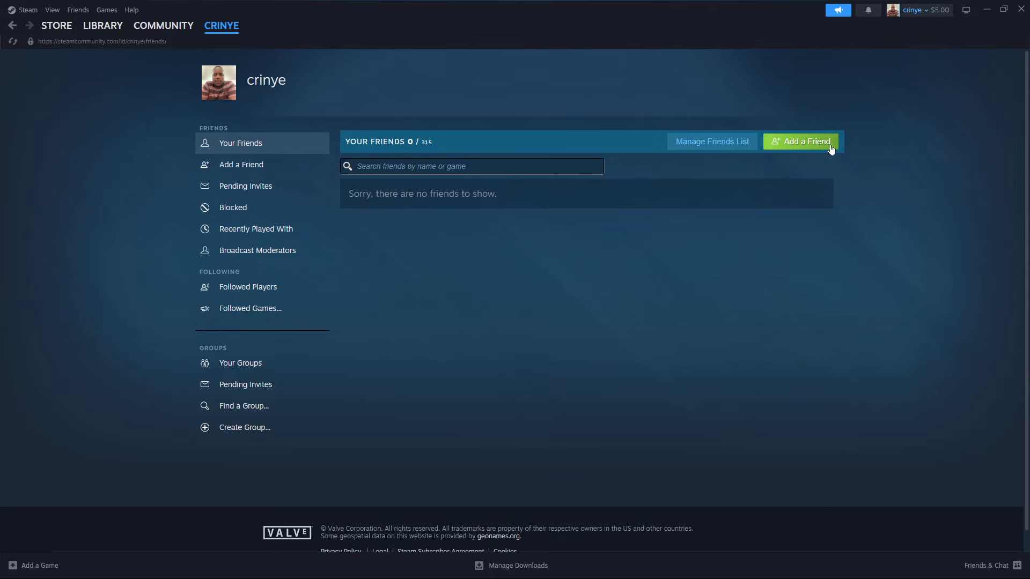
{"action": "mouse_move", "coordinate": [242, 164]}
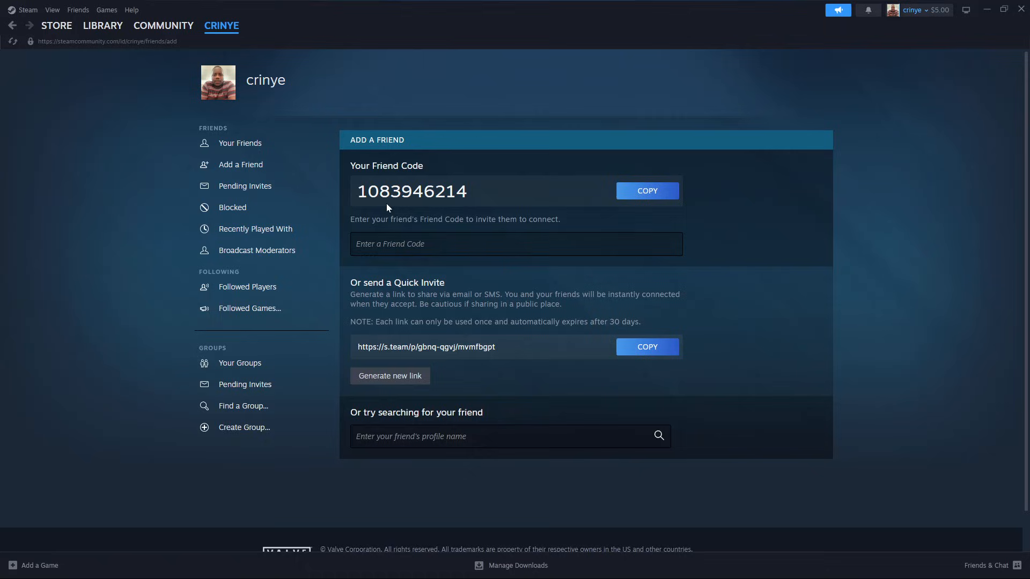
{"action": "left_click", "coordinate": [515, 244]}
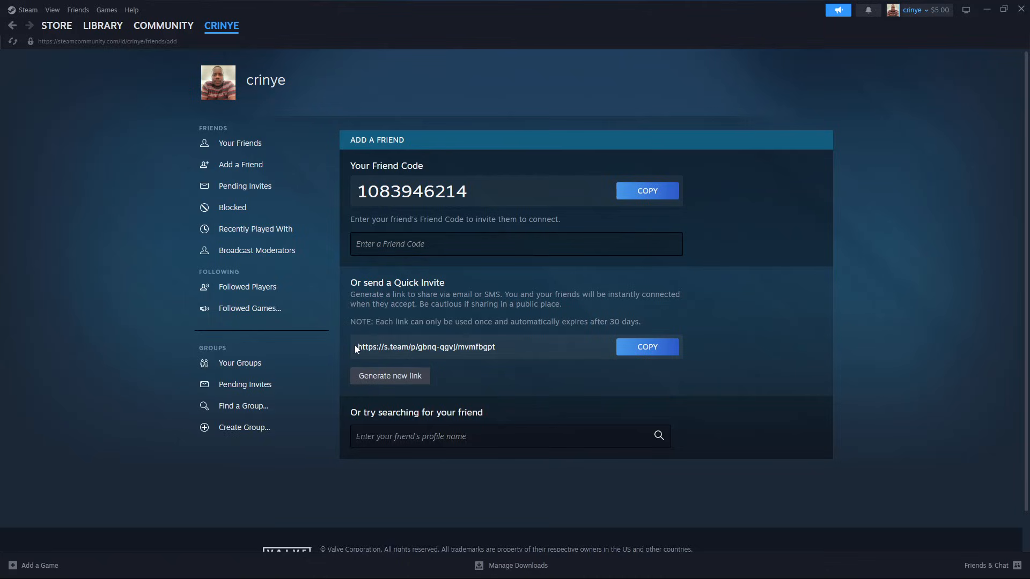
{"action": "mouse_move", "coordinate": [448, 373]}
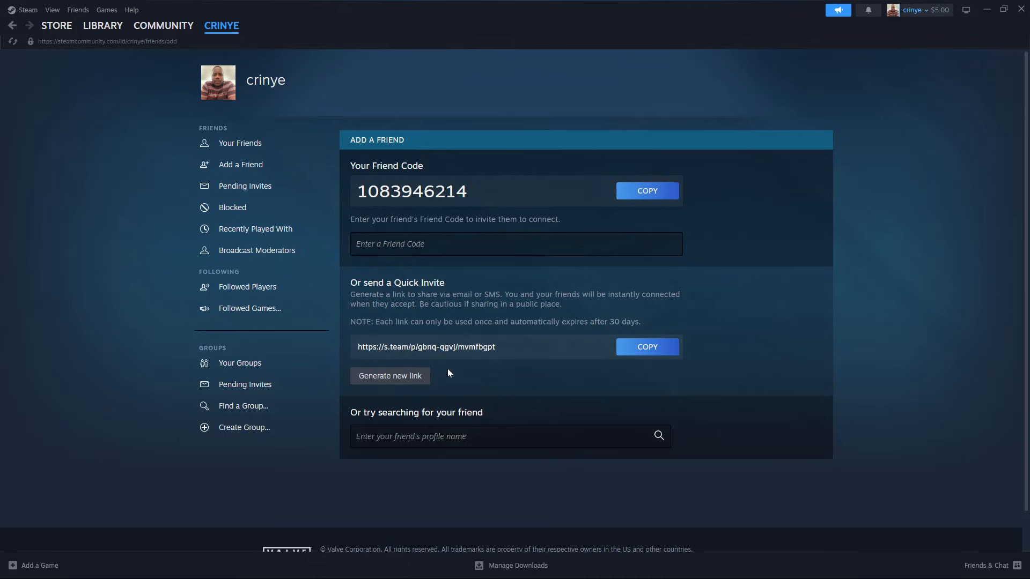
{"action": "mouse_move", "coordinate": [495, 385]}
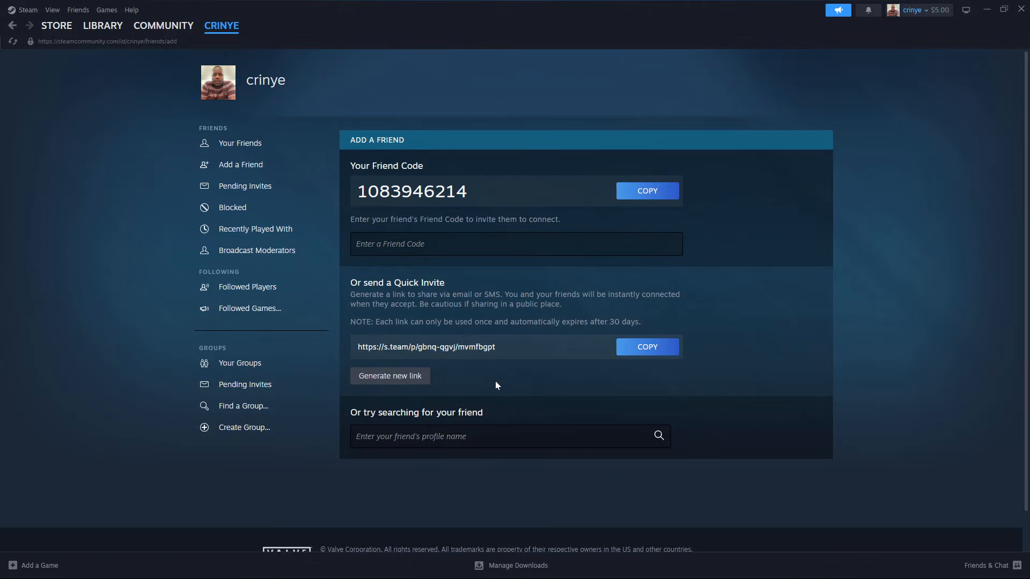
{"action": "mouse_move", "coordinate": [503, 381]}
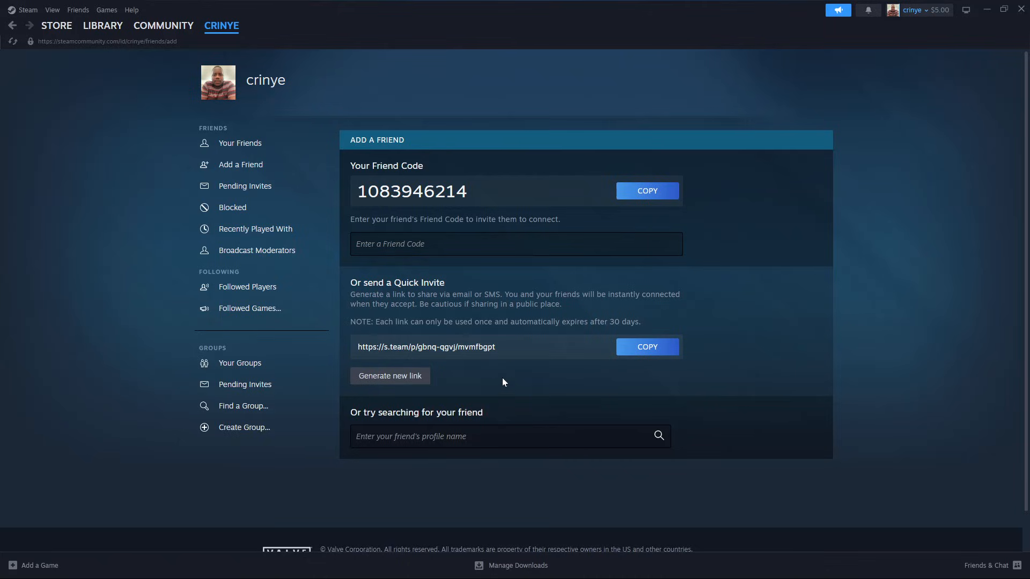
{"action": "left_click", "coordinate": [509, 436]}
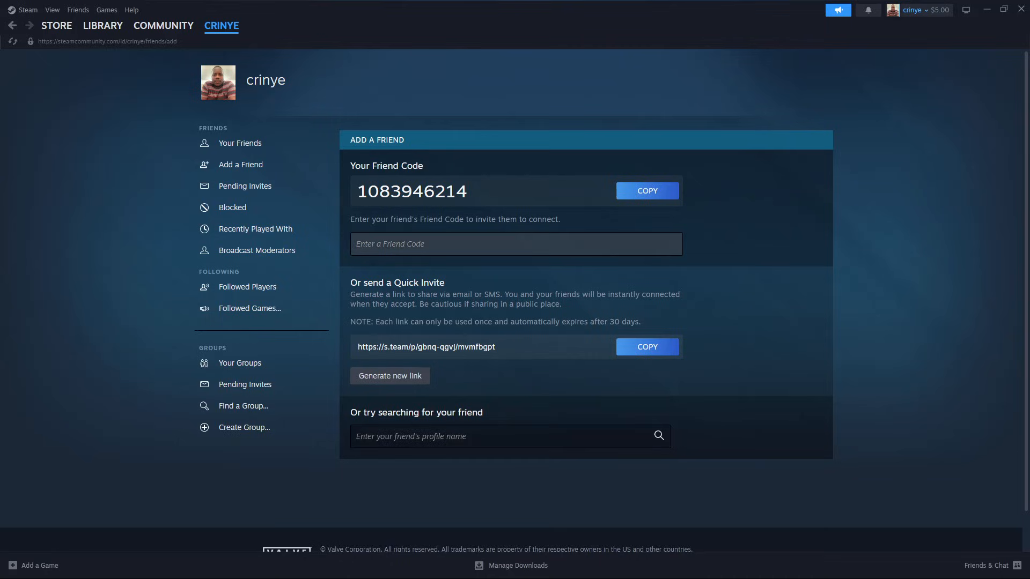
{"action": "left_click", "coordinate": [516, 244]}
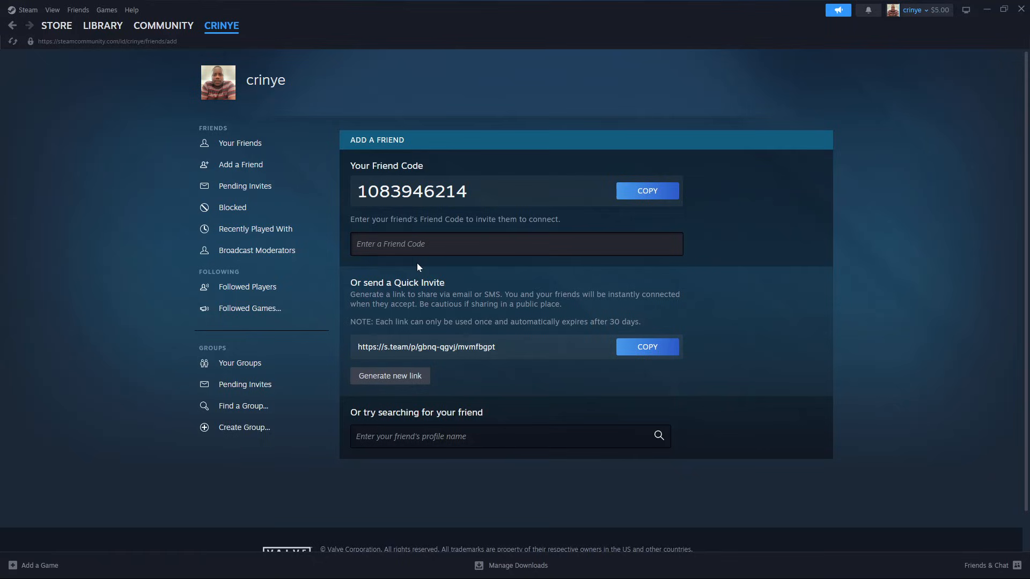
{"action": "type", "text": "9"}
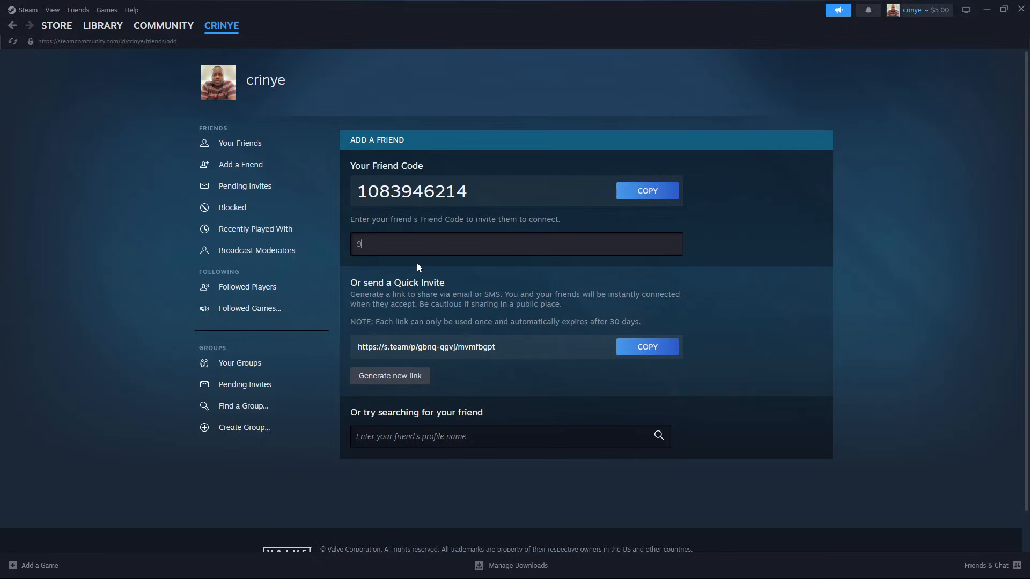
{"action": "type", "text": "11564100"}
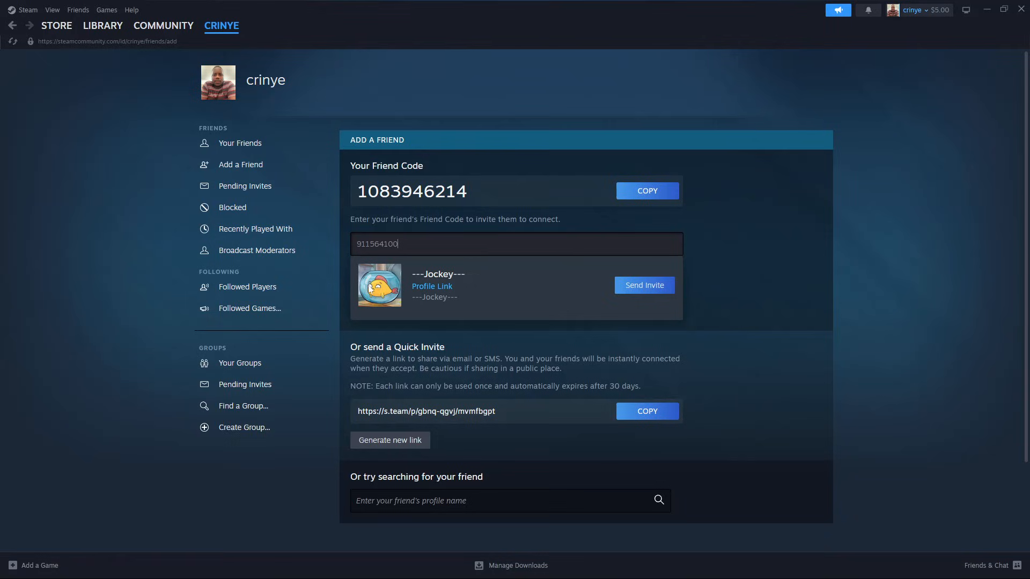
{"action": "mouse_move", "coordinate": [643, 293]}
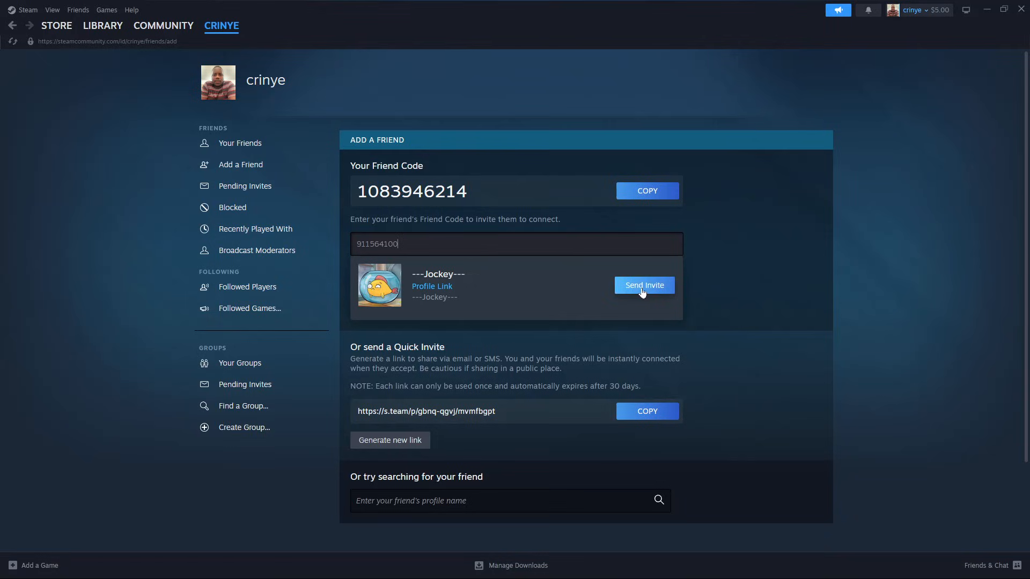
{"action": "left_click", "coordinate": [644, 285]}
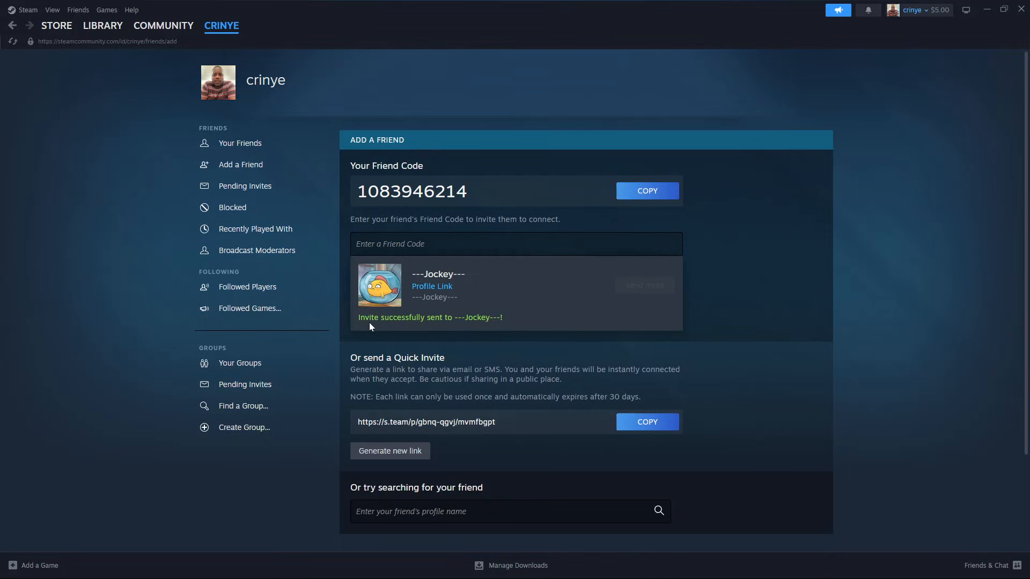
{"action": "mouse_move", "coordinate": [510, 310]}
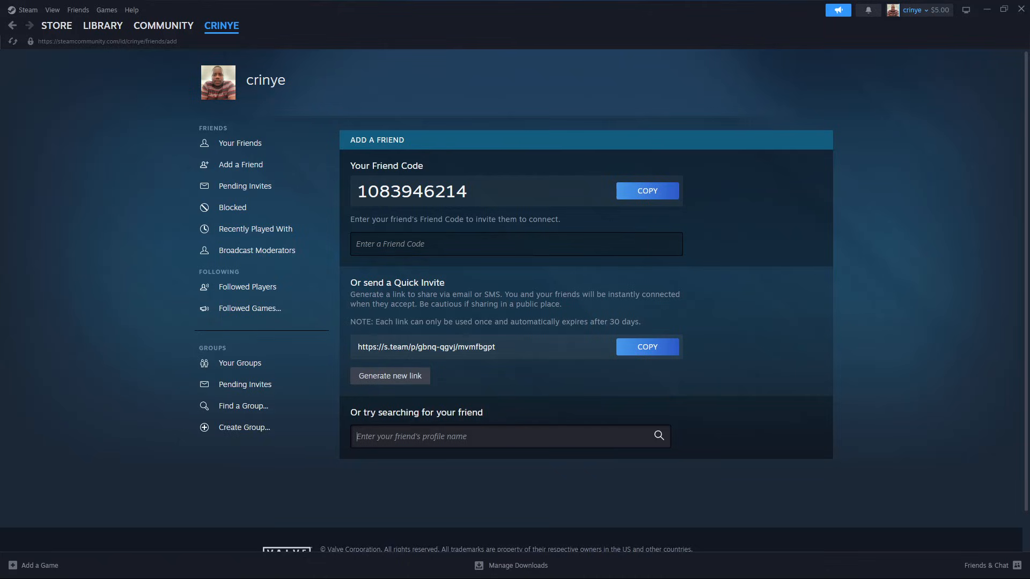
Step: Search profile names for 'Ken', invite the third Ken, and dismiss the confirmation
{"action": "type", "text": "Ken"}
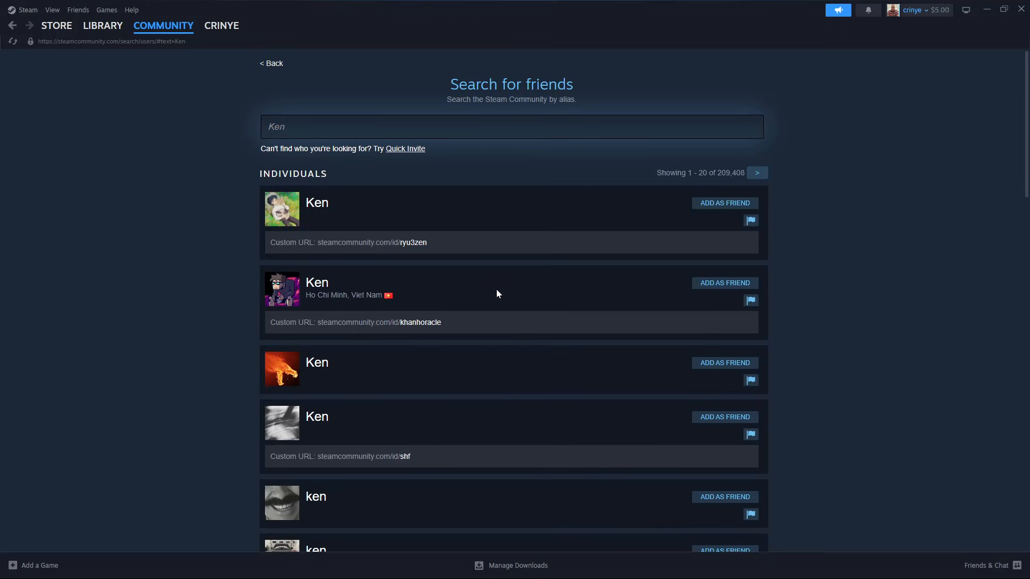
{"action": "scroll", "scroll_direction": "down", "scroll_amount": 3}
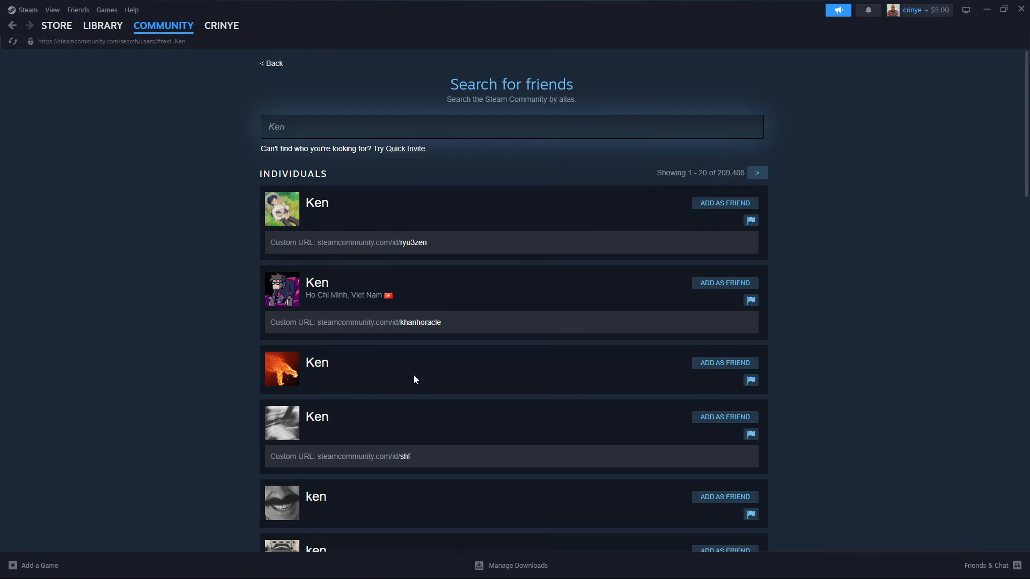
{"action": "mouse_move", "coordinate": [724, 362]}
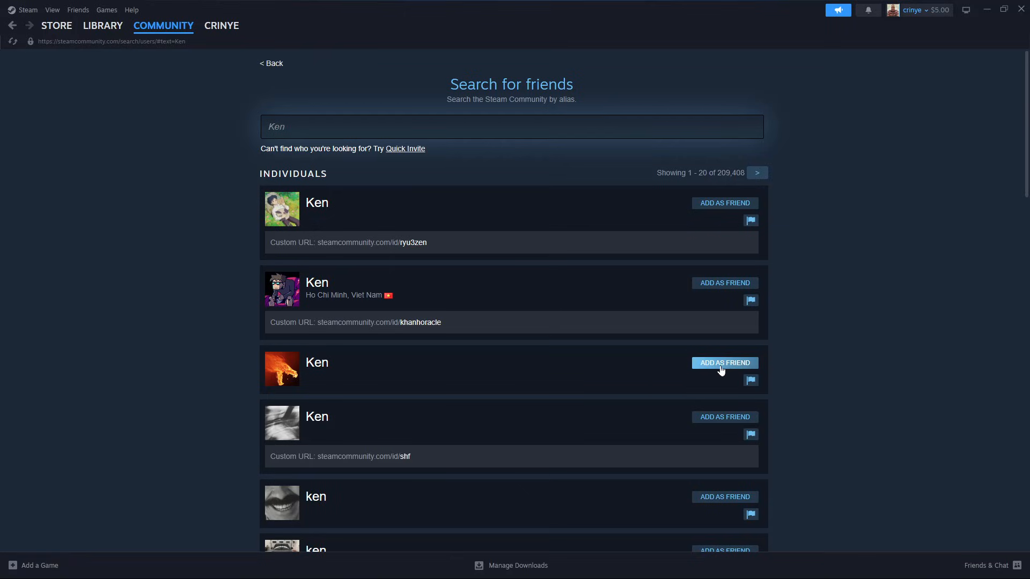
{"action": "left_click", "coordinate": [723, 362]}
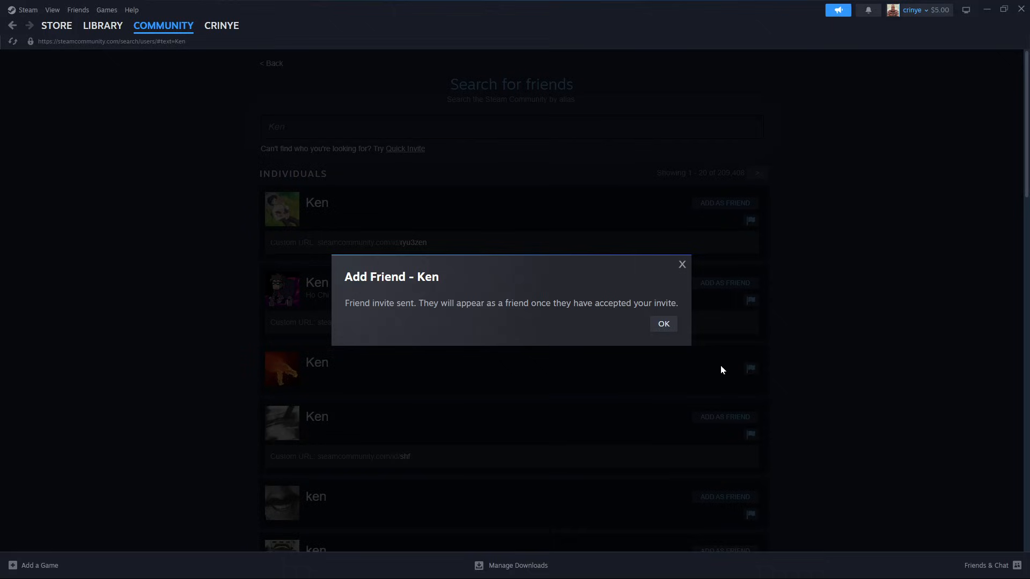
{"action": "mouse_move", "coordinate": [482, 314]}
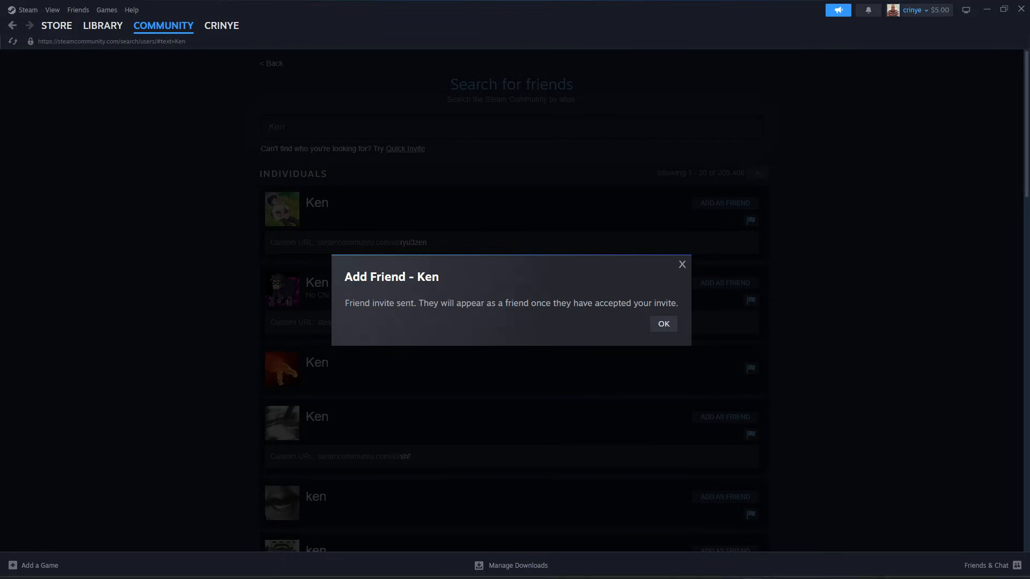
{"action": "mouse_move", "coordinate": [655, 317]}
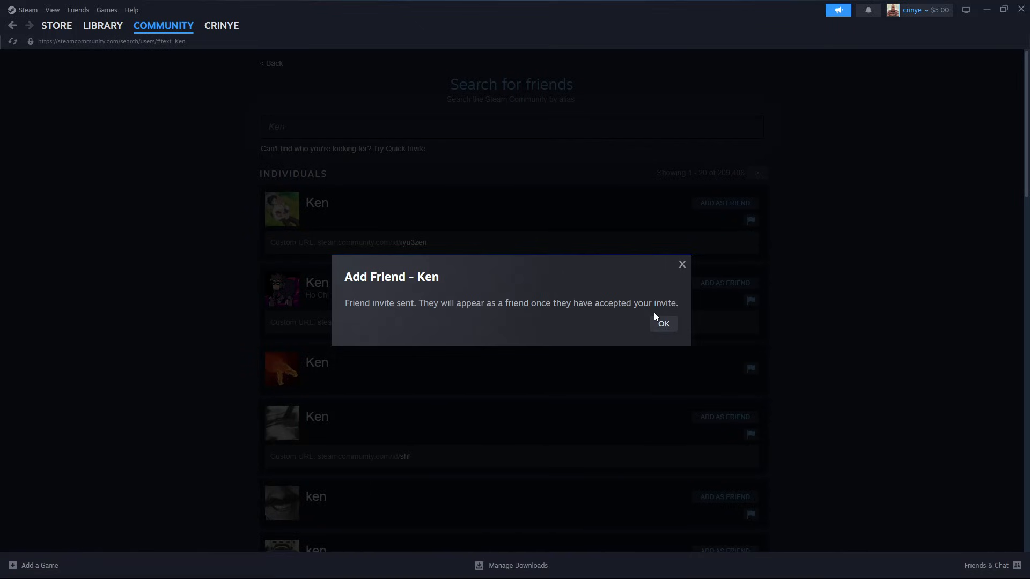
{"action": "left_click", "coordinate": [662, 323]}
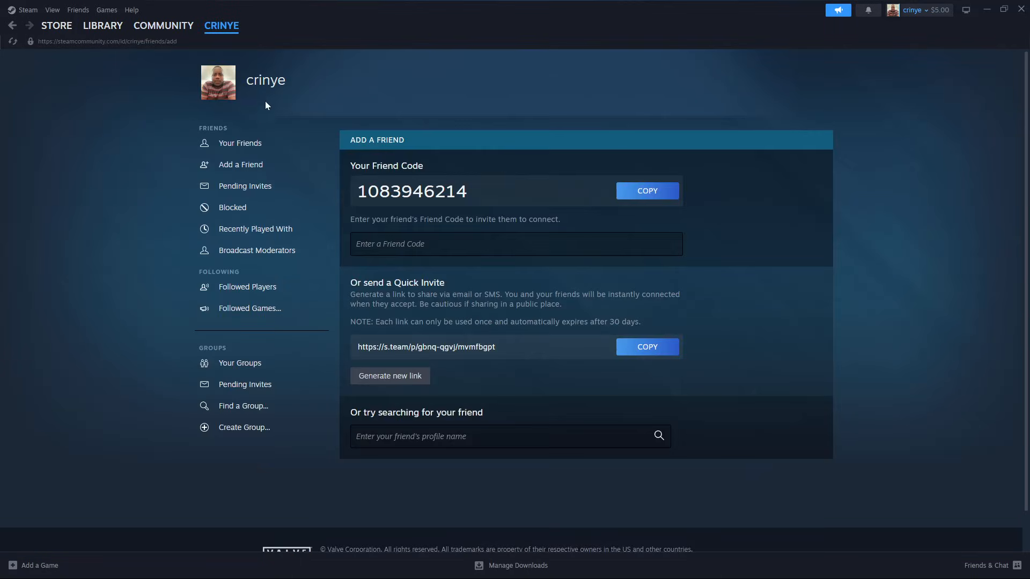
Step: Show Your Friends from the left Friends sidebar
{"action": "left_click", "coordinate": [241, 143]}
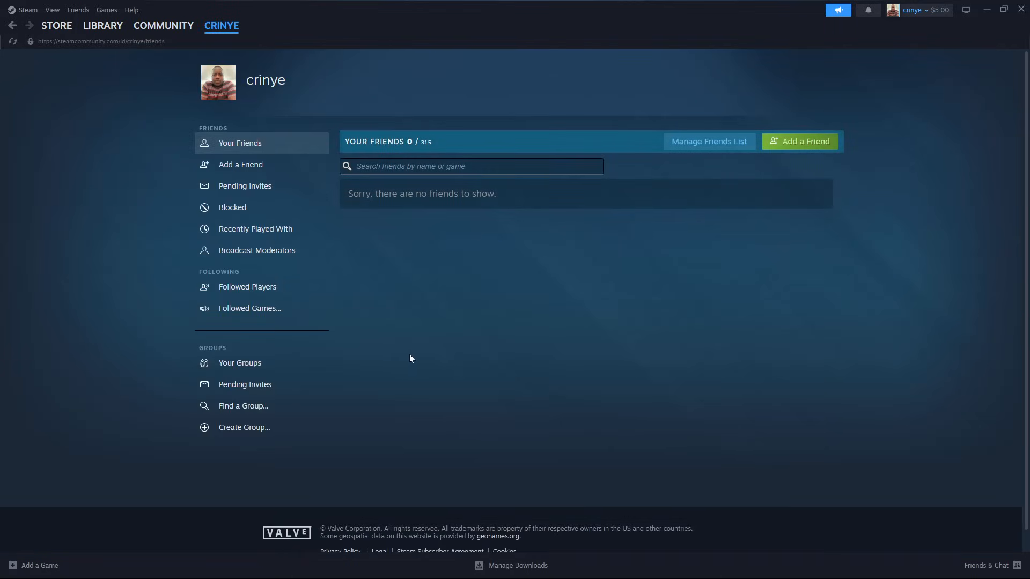
{"action": "mouse_move", "coordinate": [345, 389]}
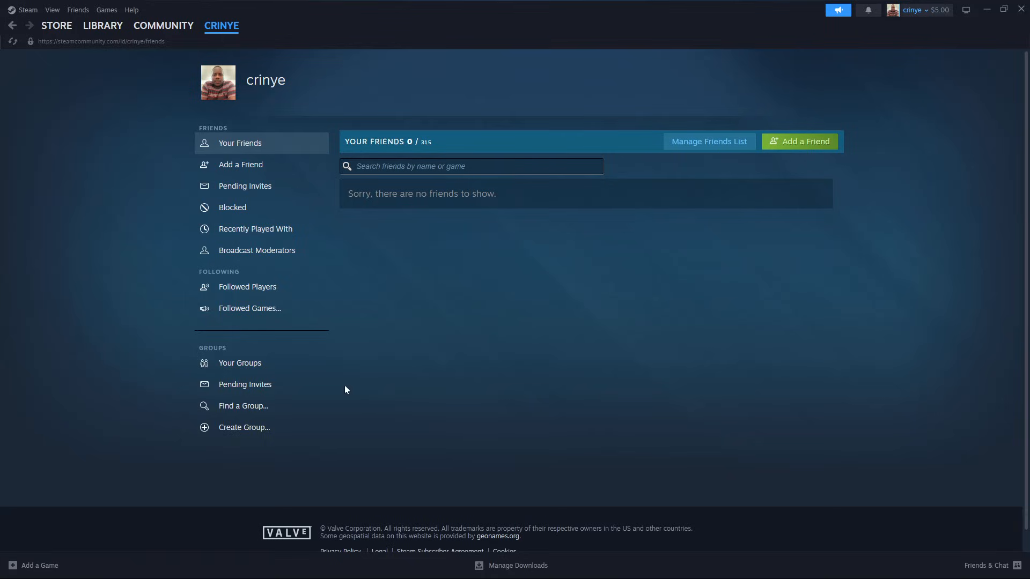
{"action": "mouse_move", "coordinate": [524, 324]}
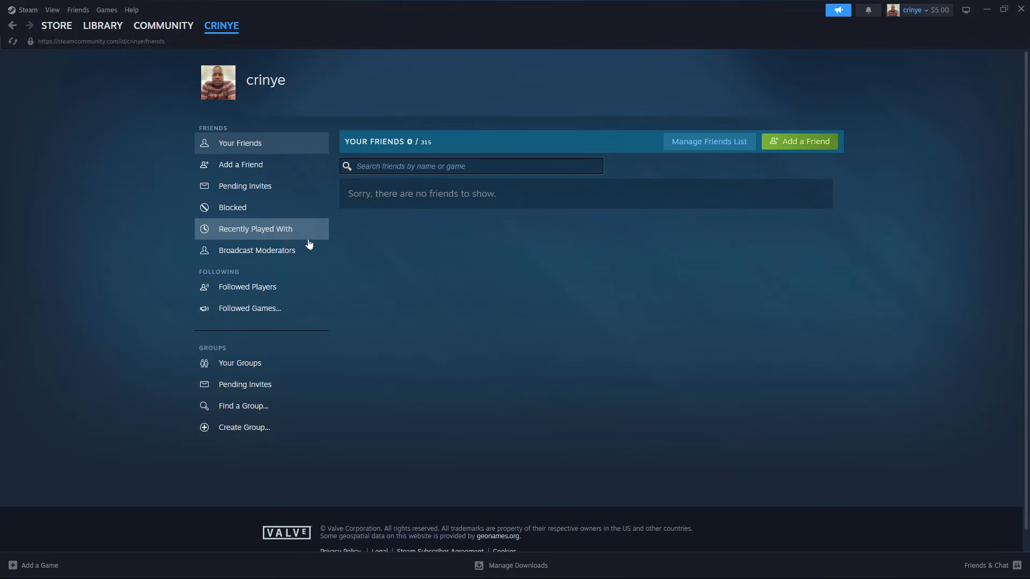
{"action": "mouse_move", "coordinate": [374, 316]}
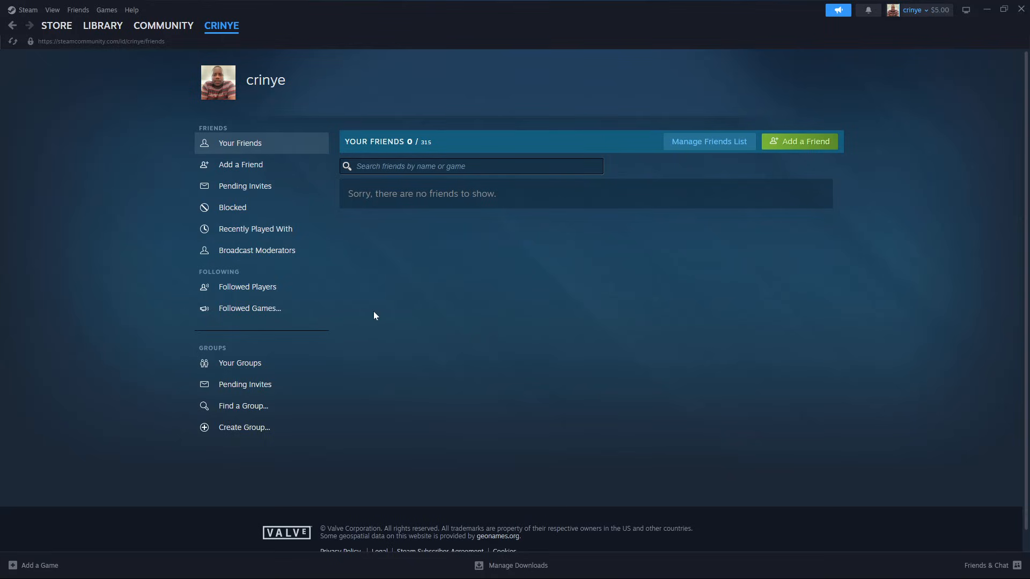
{"action": "mouse_move", "coordinate": [376, 311]}
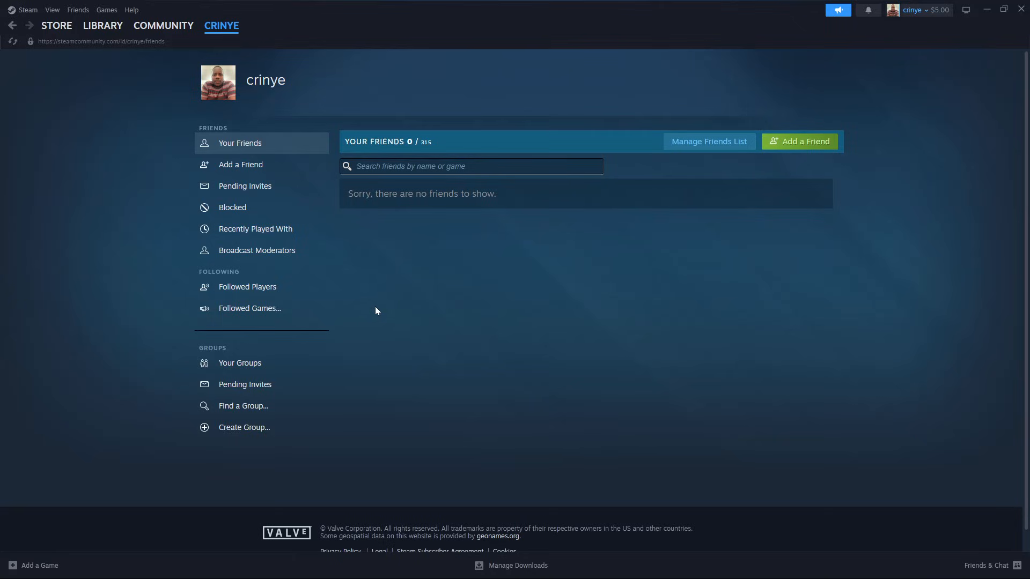
{"action": "mouse_move", "coordinate": [377, 310]}
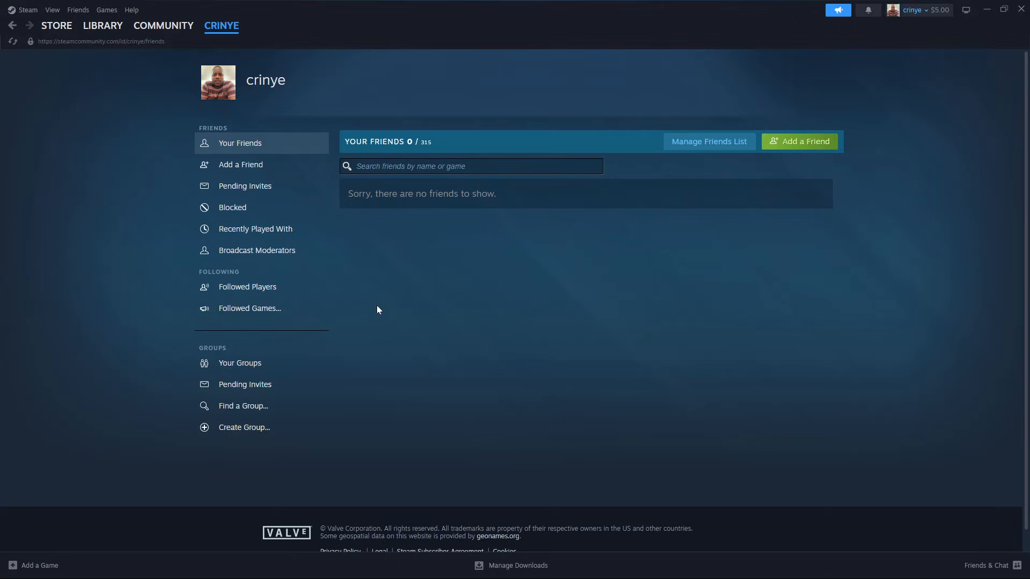
{"action": "mouse_move", "coordinate": [520, 398]}
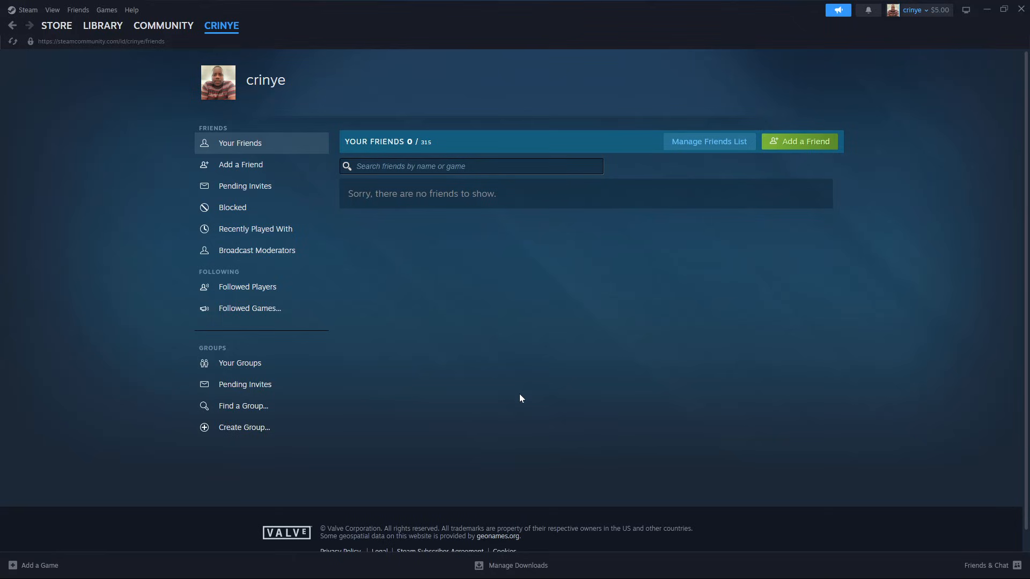